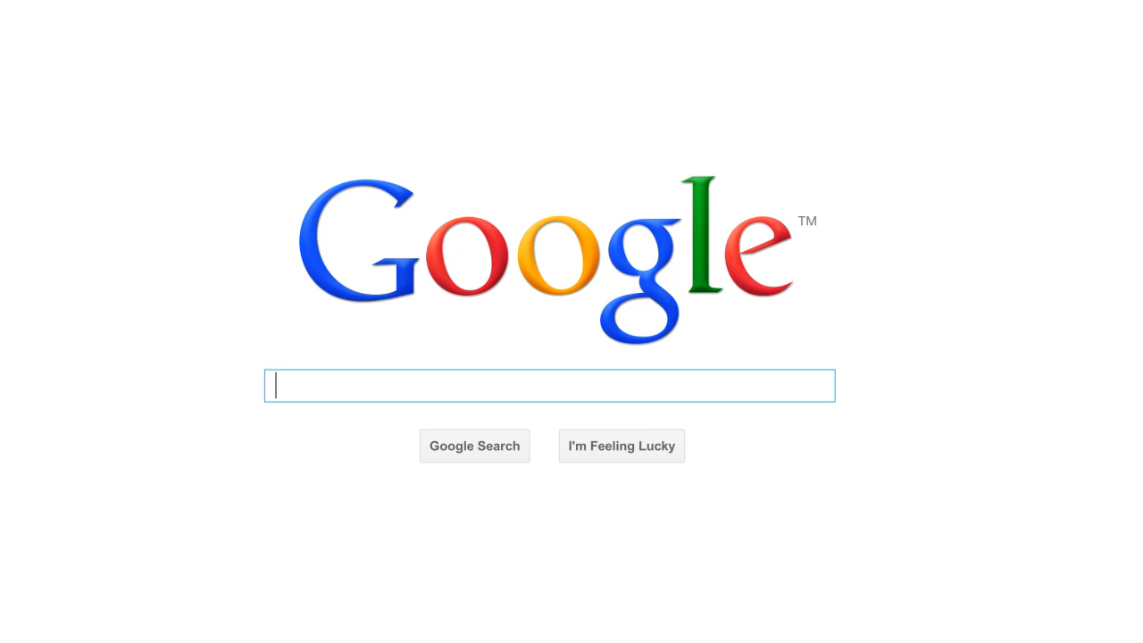
type("know better")
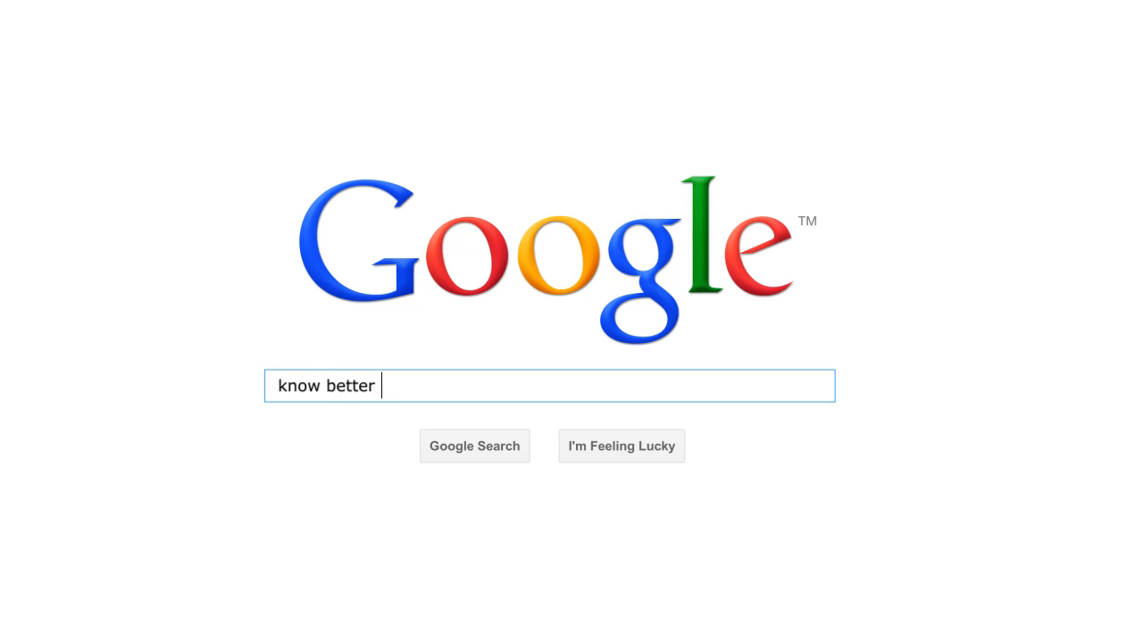
type("the reality of")
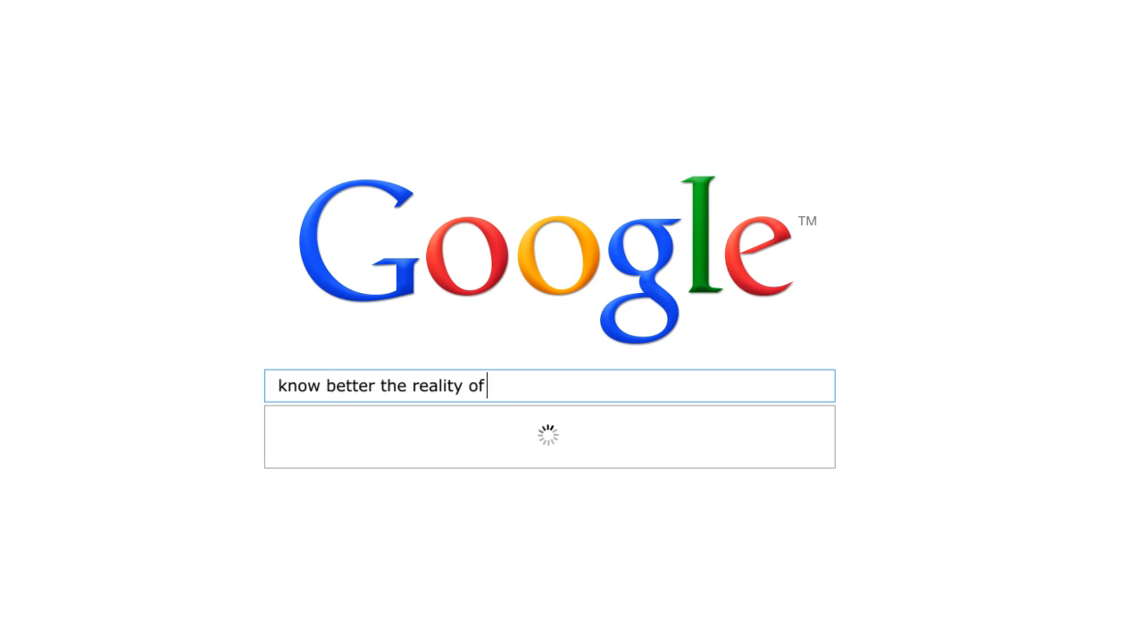
type("google")
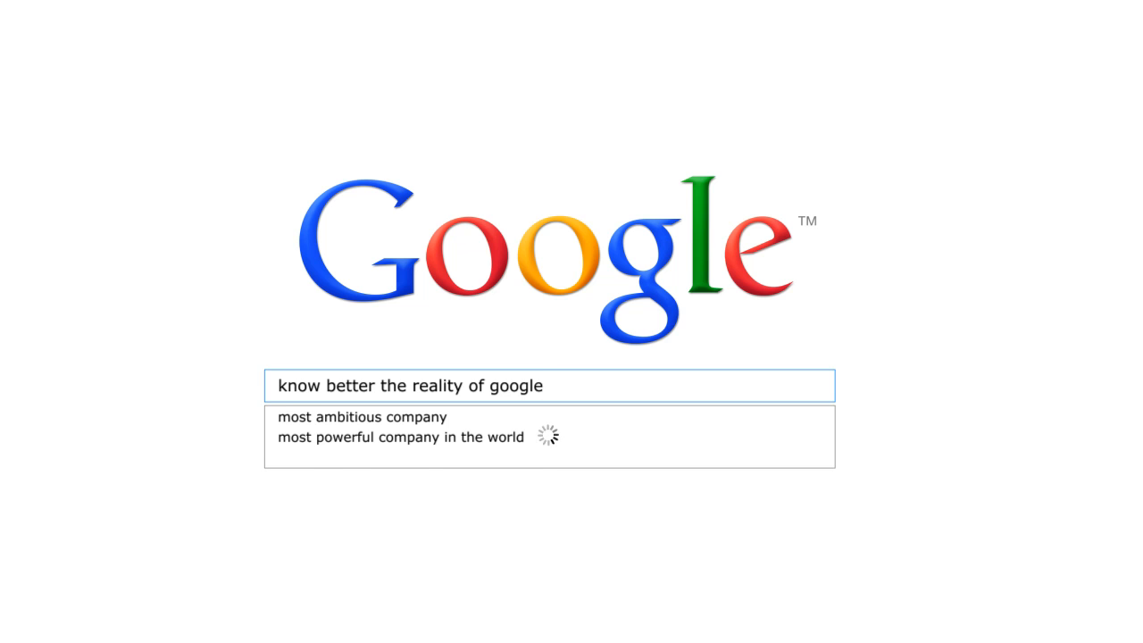
mouse_move(456, 463)
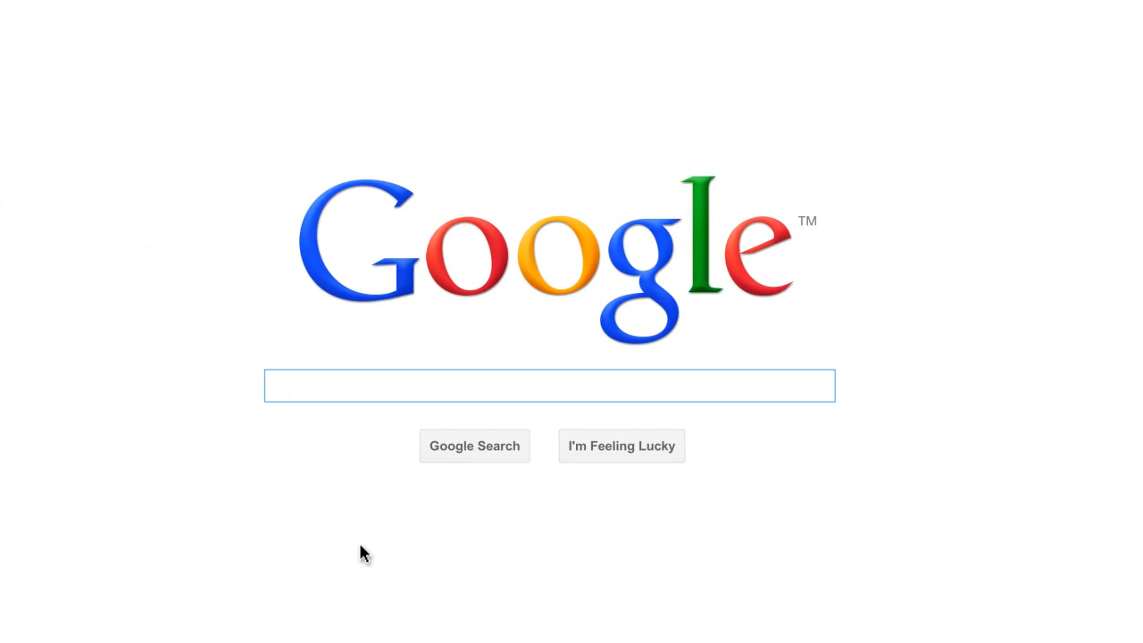
type("google's products")
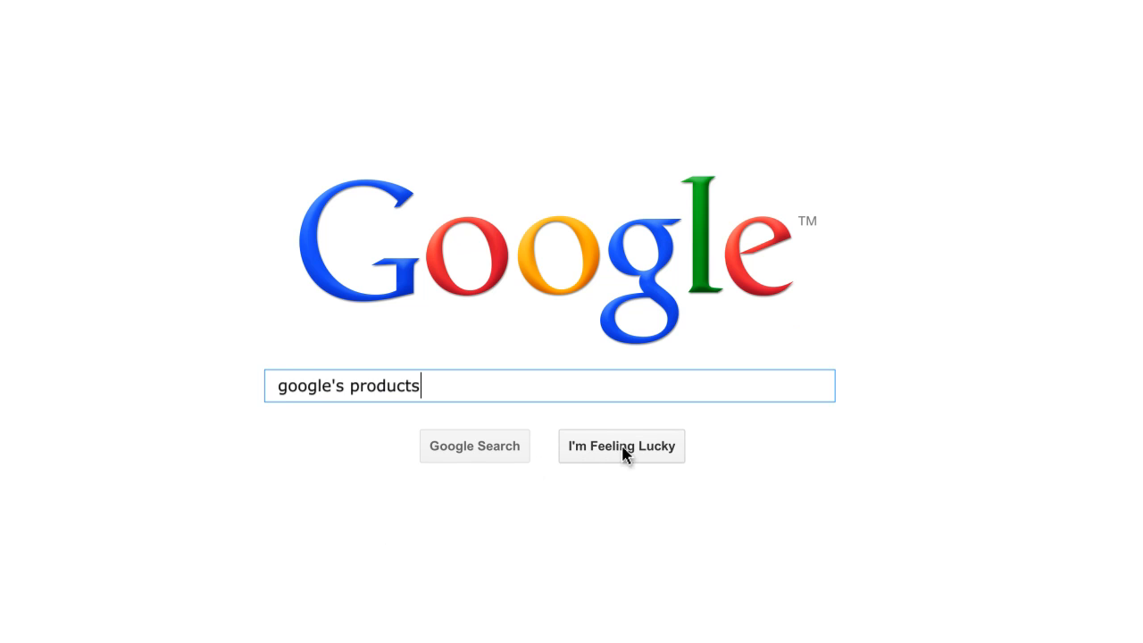